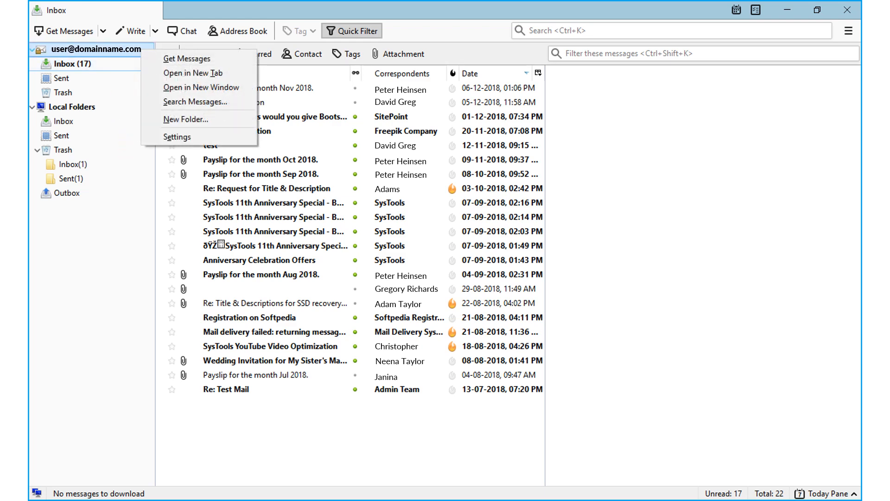
Show the Thunderbird account's Server Settings and select its Local directory path
{"action": "left_click", "coordinate": [176, 136]}
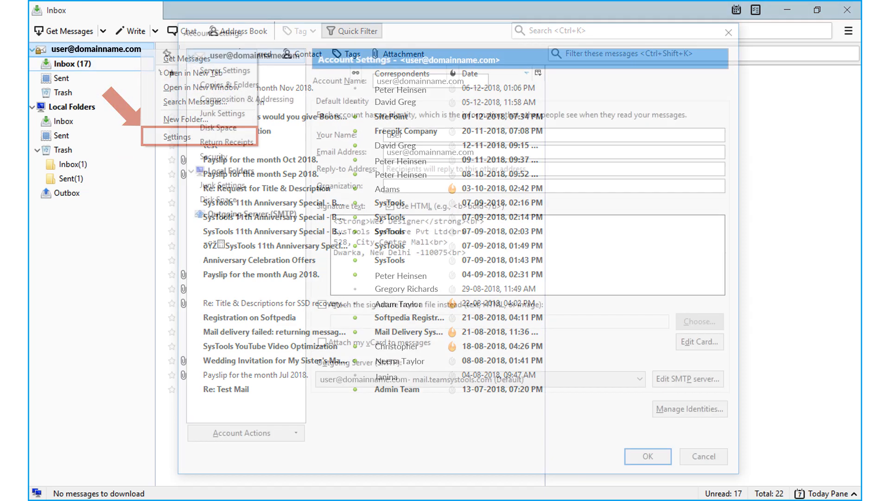
{"action": "left_click", "coordinate": [177, 137]}
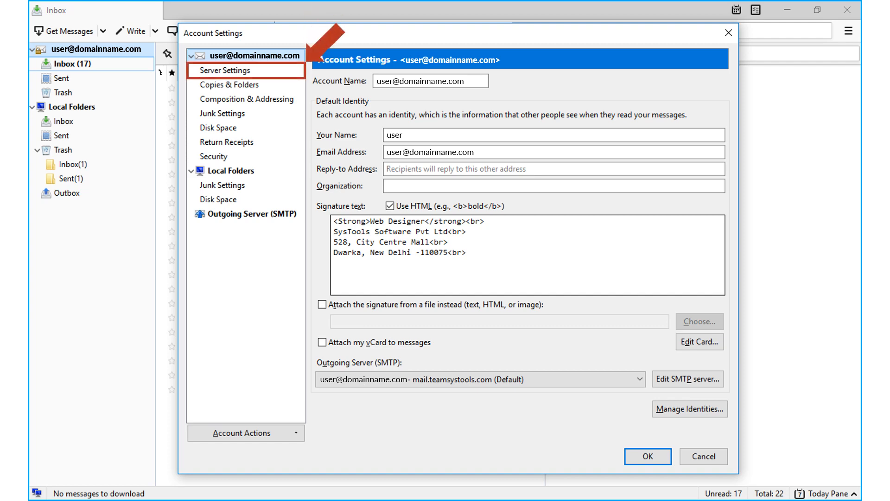
{"action": "left_click", "coordinate": [226, 70]}
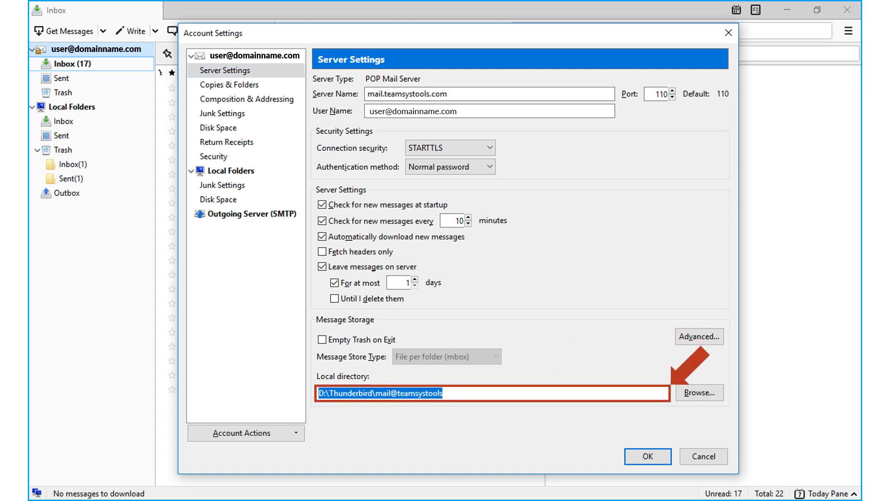
{"action": "left_click", "coordinate": [699, 392]}
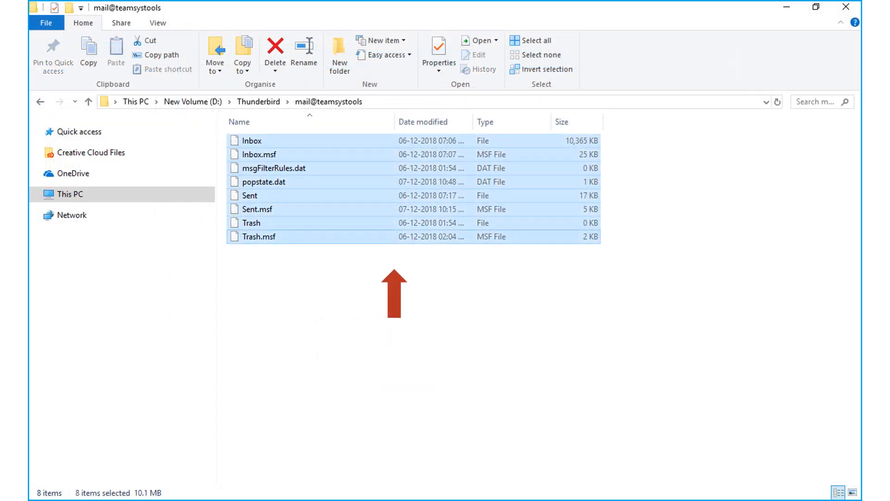
Copy all selected mail files from the mail@teamsystools folder via the context menu
{"action": "right_click", "coordinate": [395, 182]}
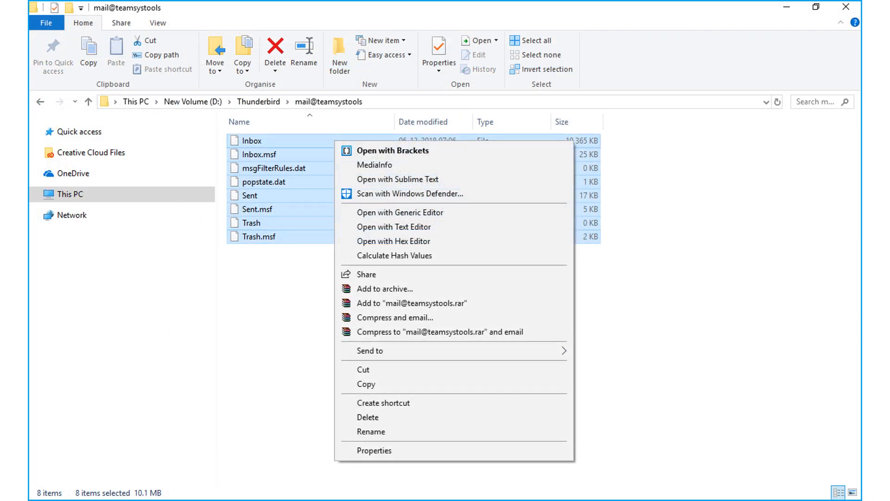
{"action": "mouse_move", "coordinate": [366, 384]}
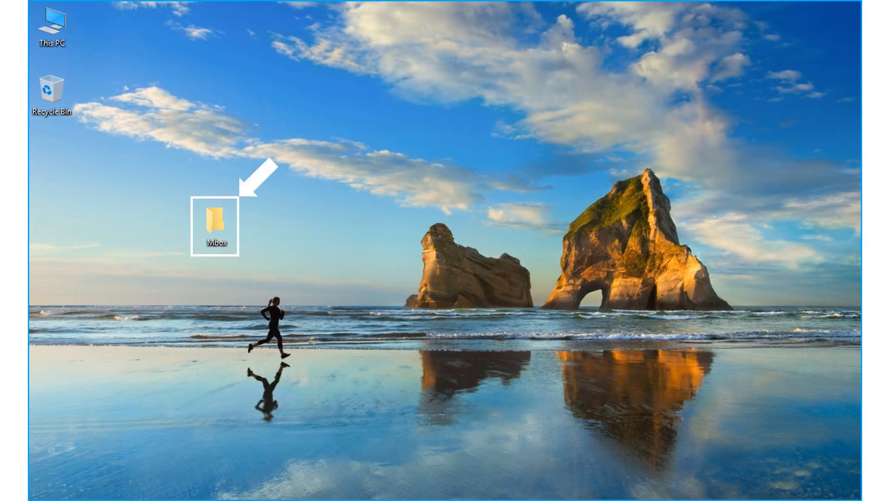
Open the Mbox folder on the desktop before launching SysTools MBOX Converter
{"action": "double_click", "coordinate": [215, 222]}
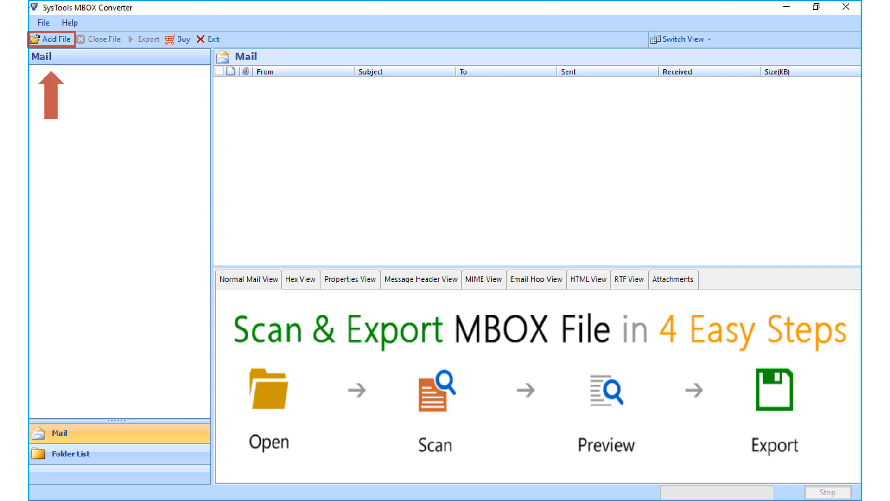
Add a file with MBOX Files as source and browse the file system for its path
{"action": "left_click", "coordinate": [52, 39]}
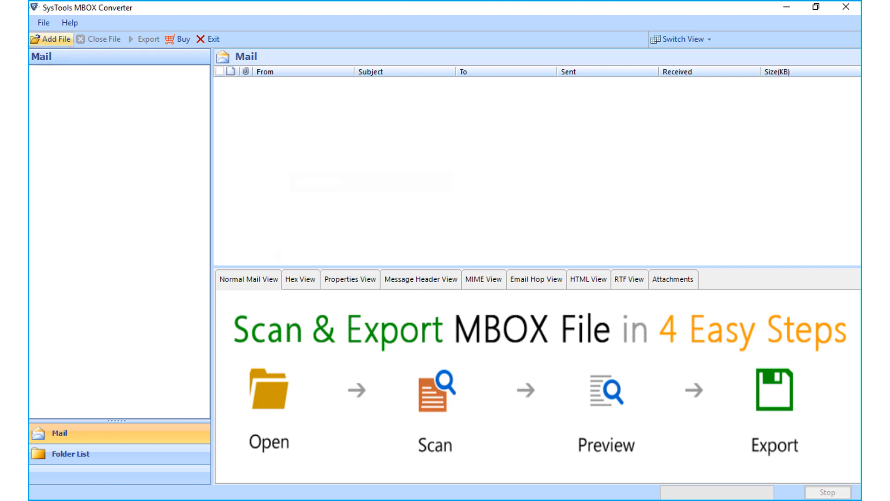
{"action": "left_click", "coordinate": [51, 39]}
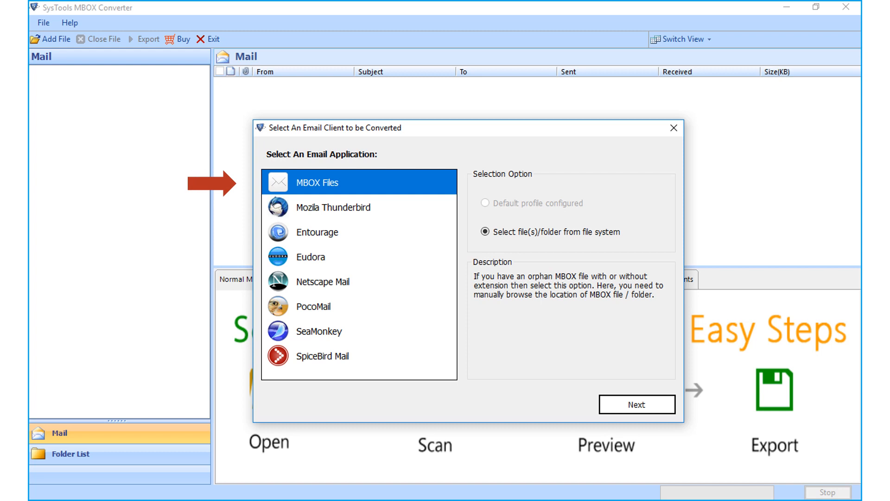
{"action": "left_click", "coordinate": [637, 404]}
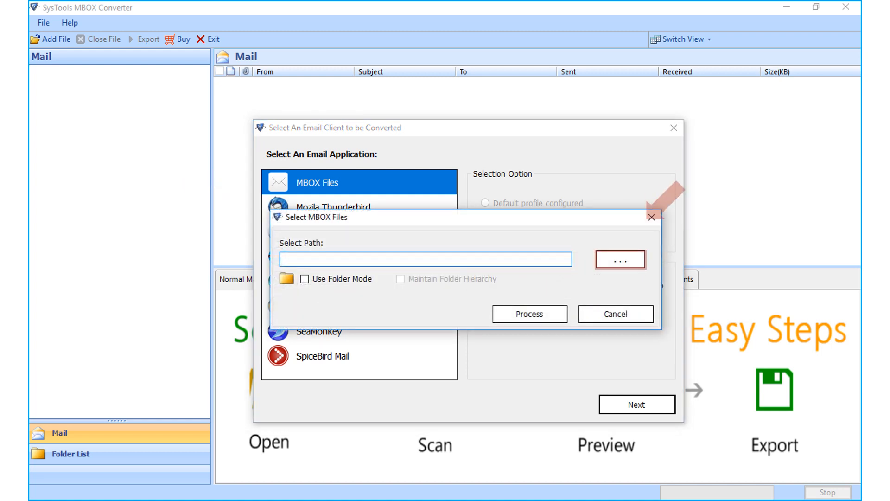
{"action": "left_click", "coordinate": [619, 259]}
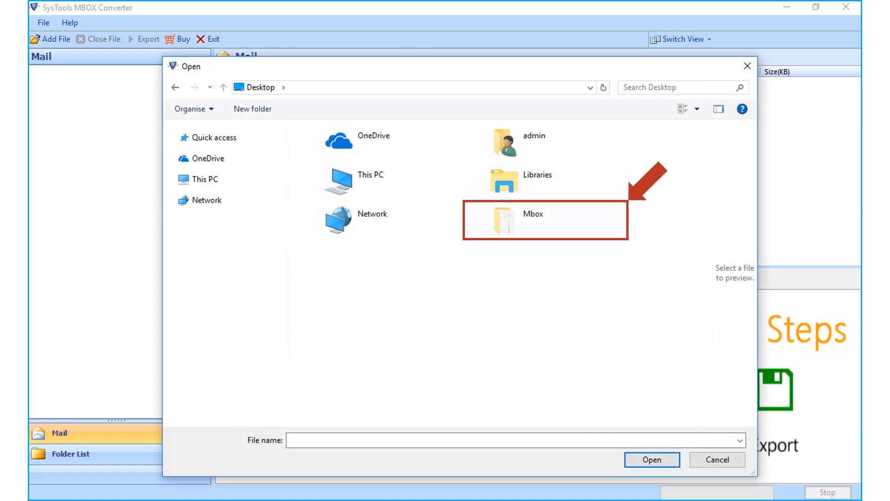
Select the Inbox file inside the desktop Mbox folder as the source MBOX path
{"action": "left_click", "coordinate": [531, 214]}
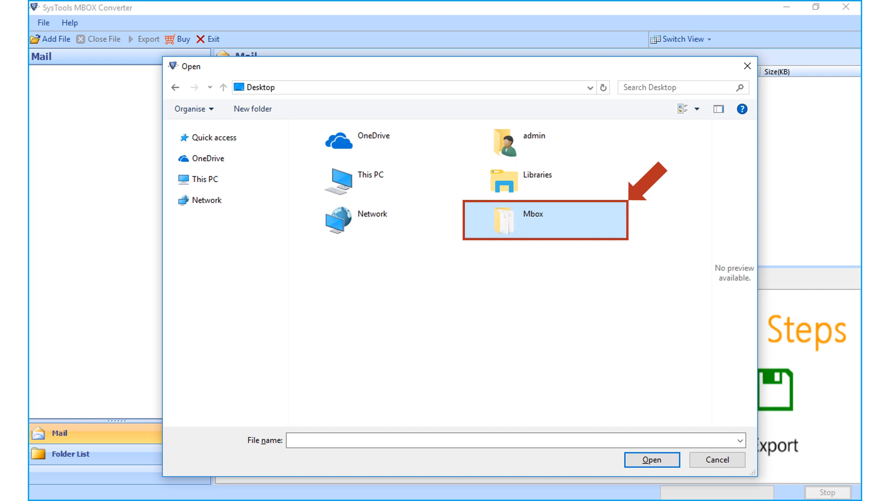
{"action": "double_click", "coordinate": [530, 214]}
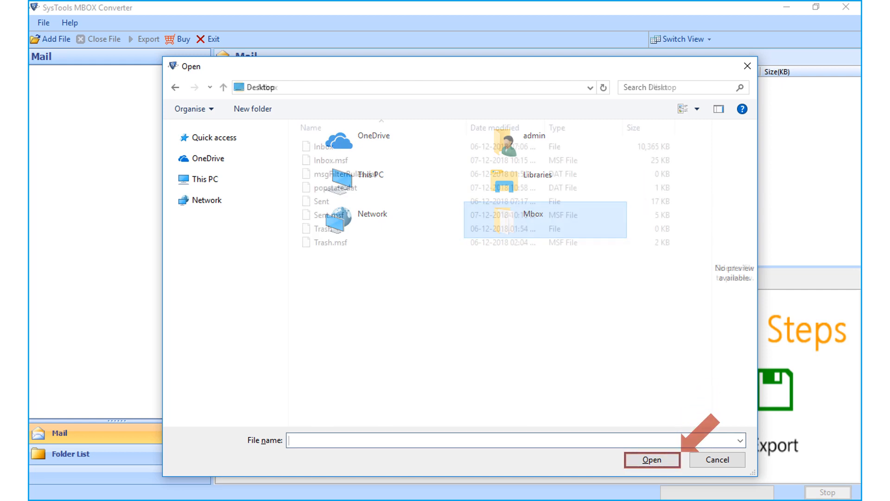
{"action": "double_click", "coordinate": [533, 214]}
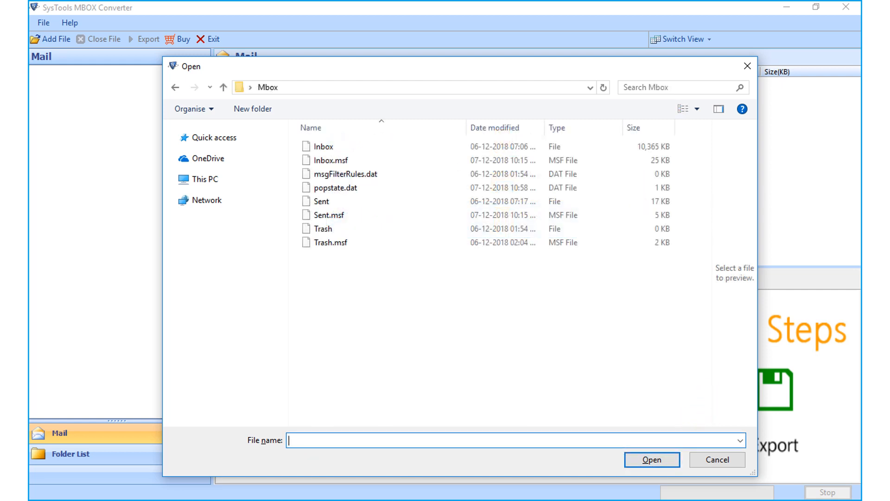
{"action": "left_click", "coordinate": [321, 146]}
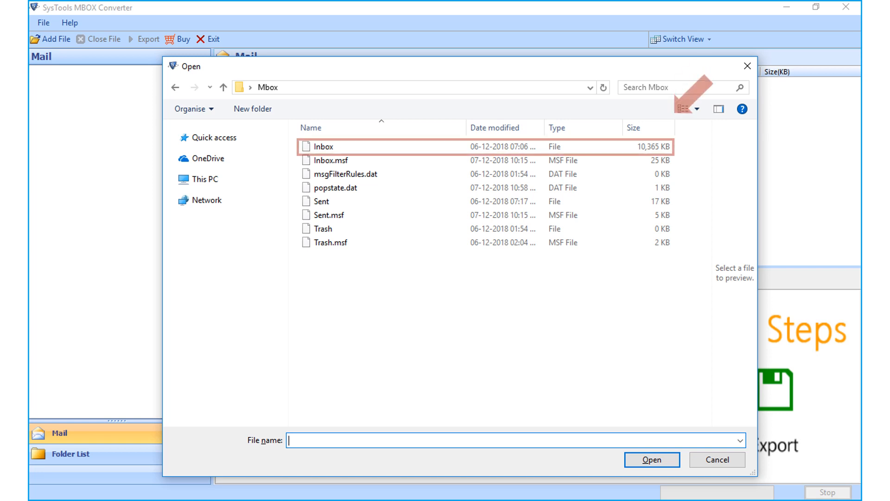
{"action": "left_click", "coordinate": [325, 146]}
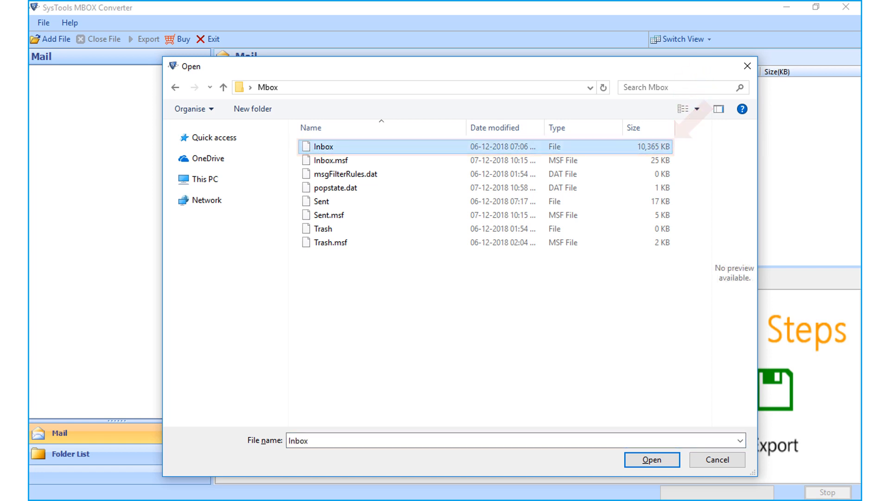
{"action": "left_click", "coordinate": [651, 459]}
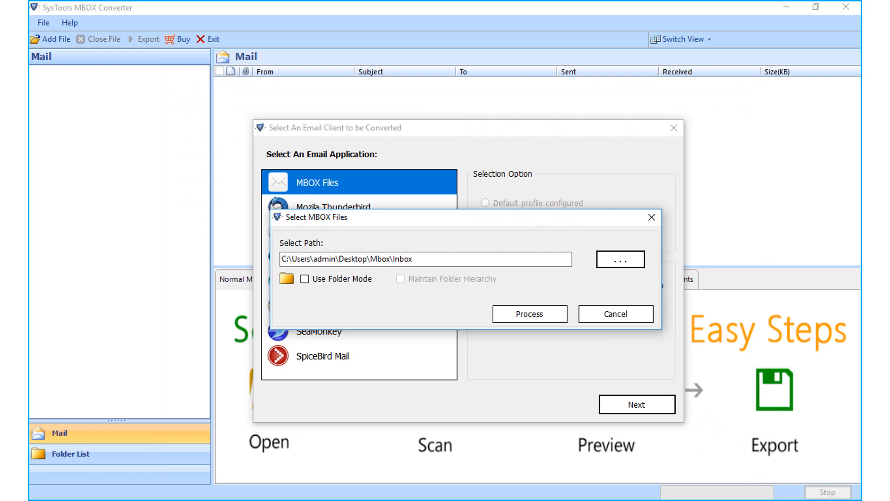
Process the Inbox file and show its 22 messages in the Mails folder
{"action": "left_click", "coordinate": [528, 314]}
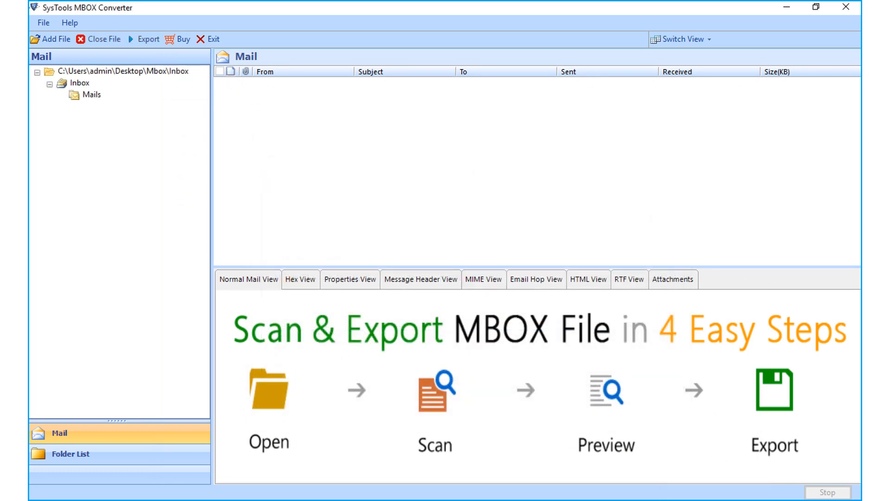
{"action": "left_click", "coordinate": [91, 94]}
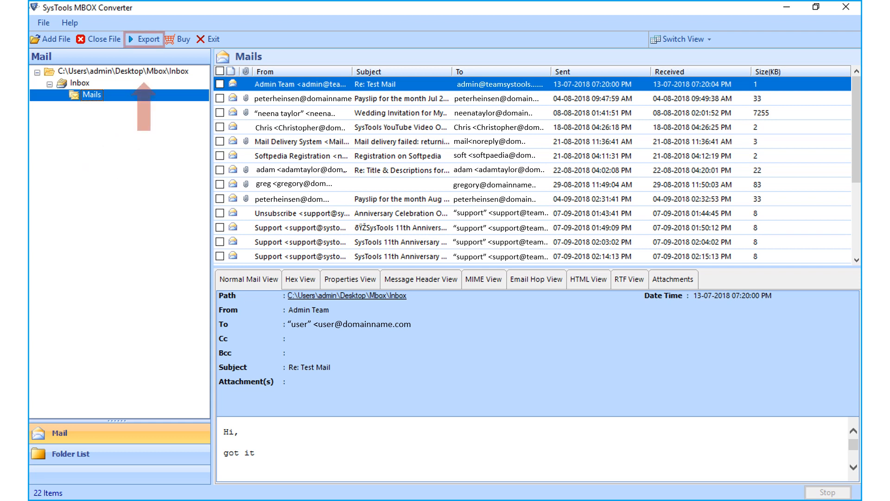
Export all Inbox mails as PST with the Desktop as saving location
{"action": "left_click", "coordinate": [144, 39]}
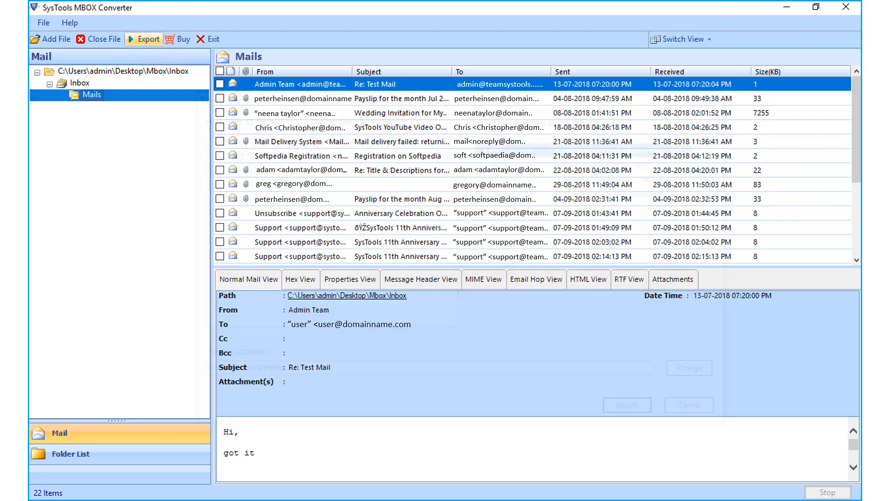
{"action": "left_click", "coordinate": [142, 39]}
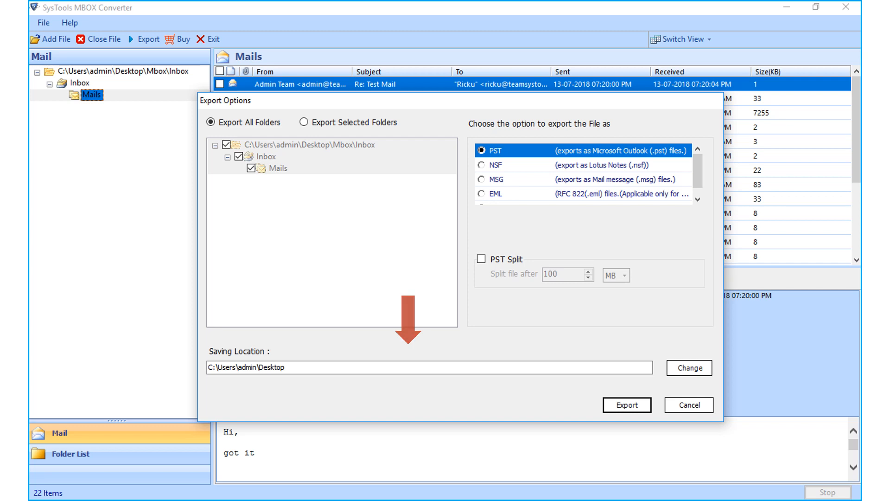
{"action": "left_click", "coordinate": [627, 406]}
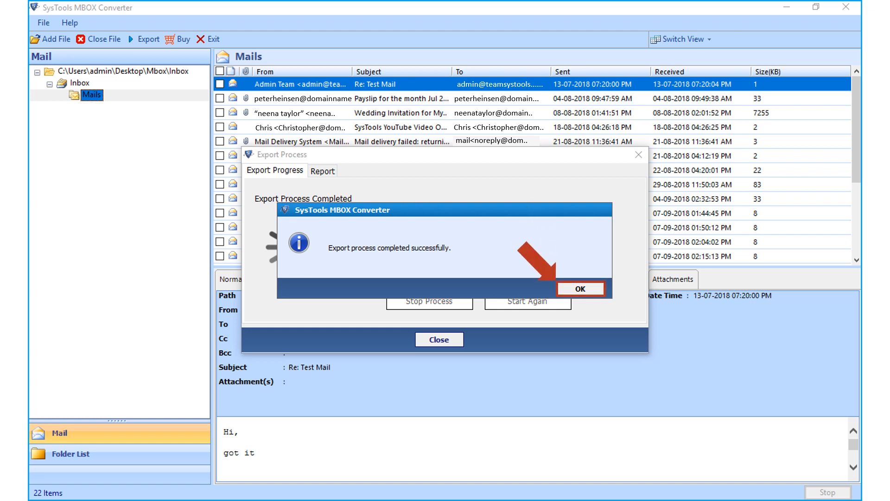
Acknowledge the success message and open the export location from the Report tab
{"action": "left_click", "coordinate": [580, 288]}
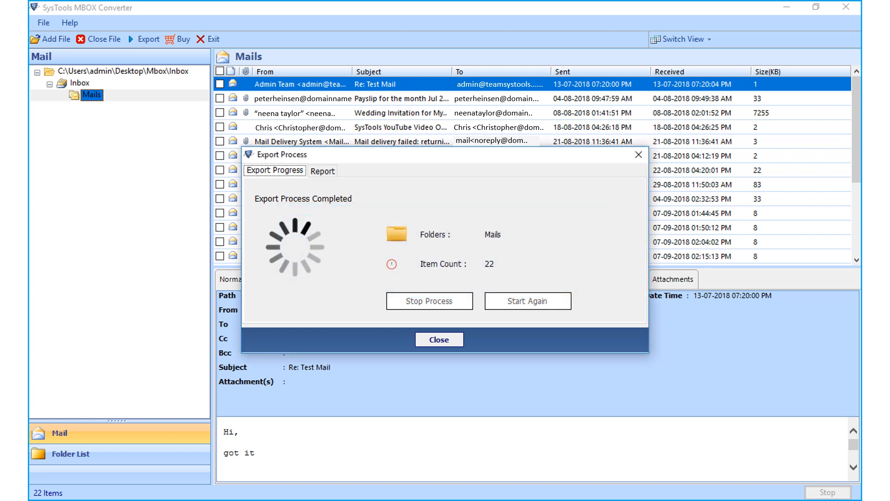
{"action": "left_click", "coordinate": [321, 171]}
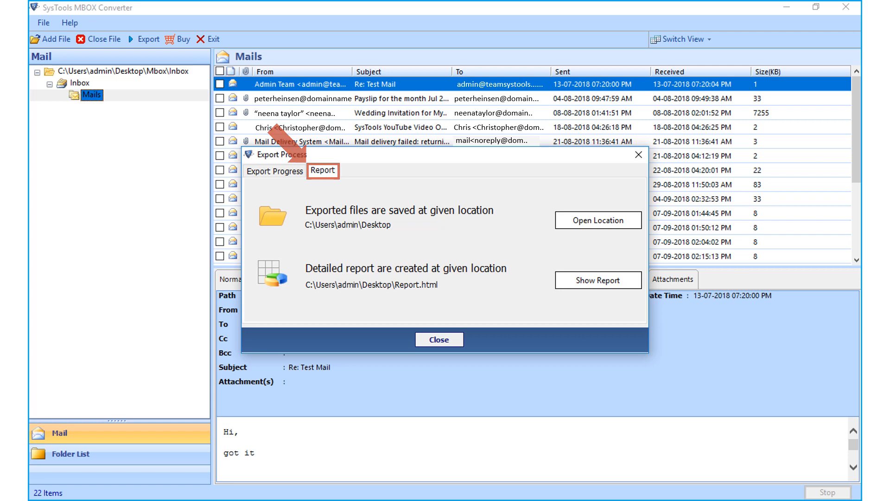
{"action": "left_click", "coordinate": [322, 170]}
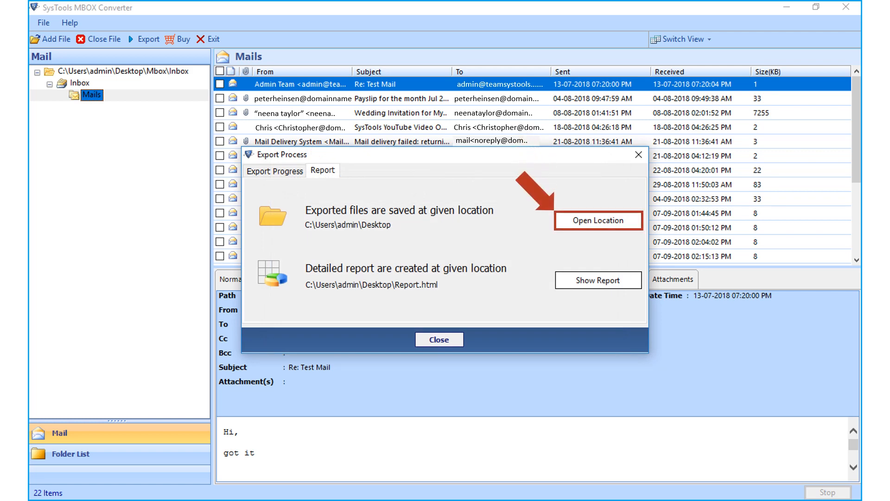
{"action": "left_click", "coordinate": [598, 221]}
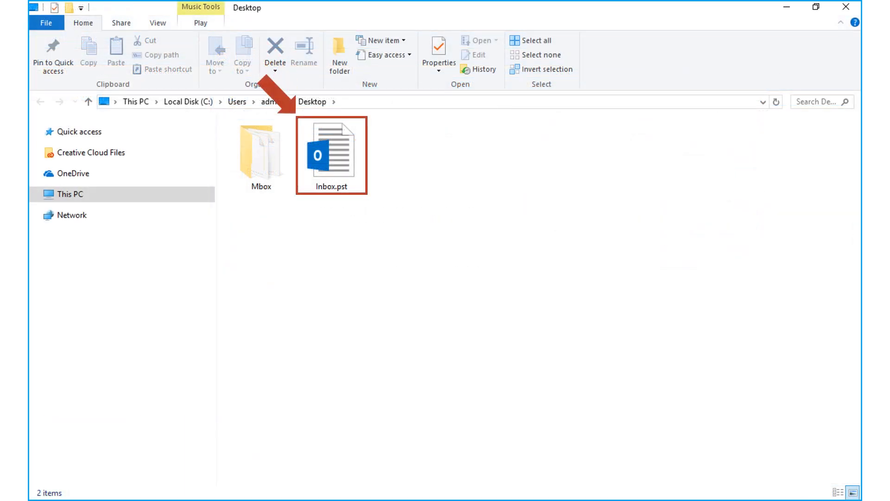
Open Inbox.pst in Outlook and show the converted messages in its Mails folder
{"action": "left_click", "coordinate": [331, 148]}
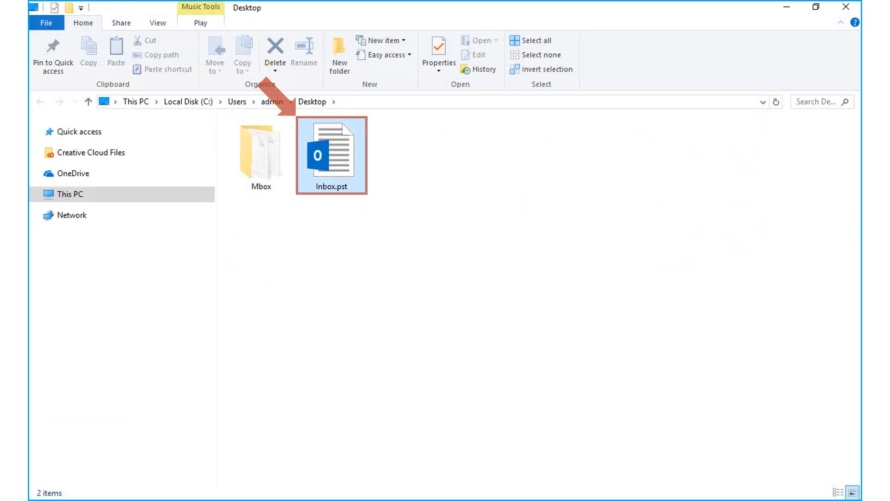
{"action": "double_click", "coordinate": [330, 153]}
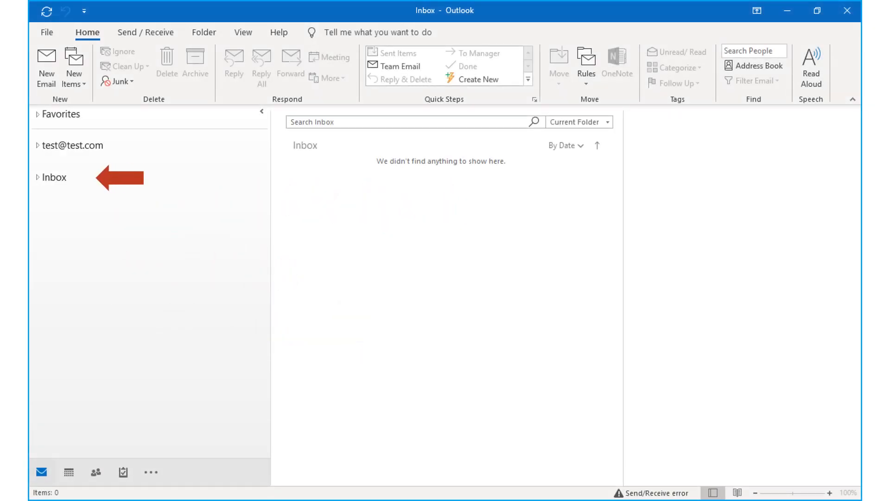
{"action": "left_click", "coordinate": [37, 177]}
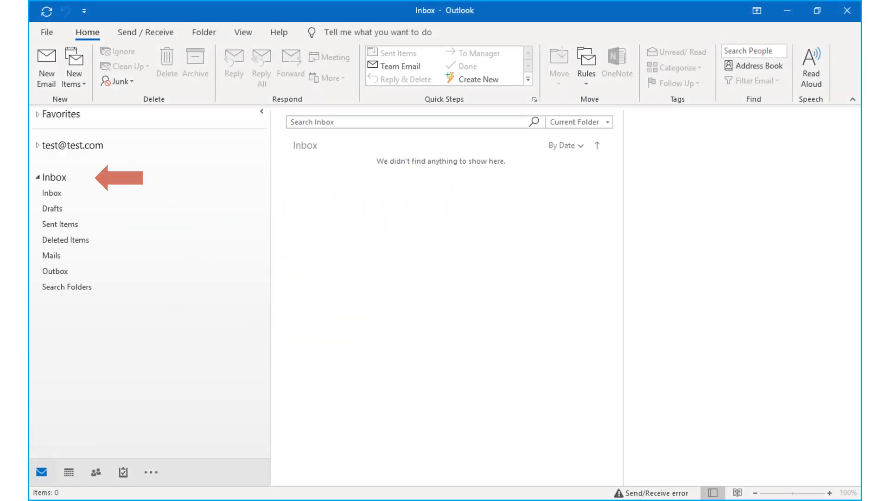
{"action": "left_click", "coordinate": [51, 256]}
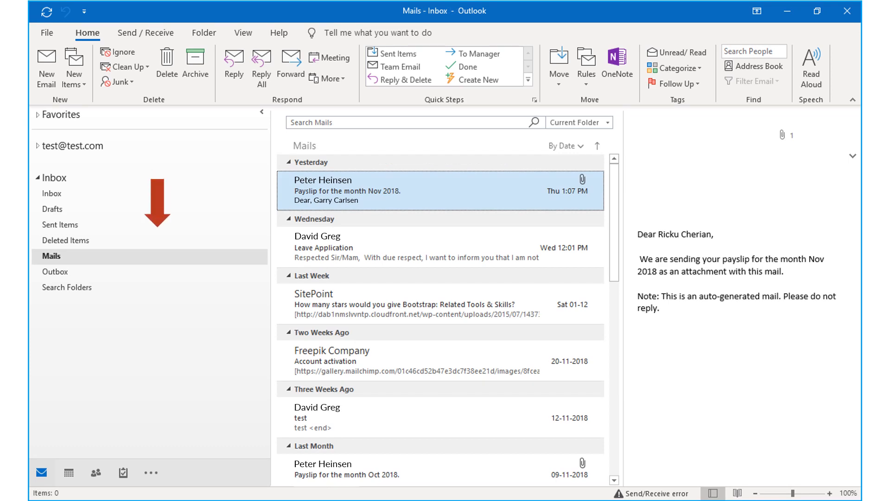